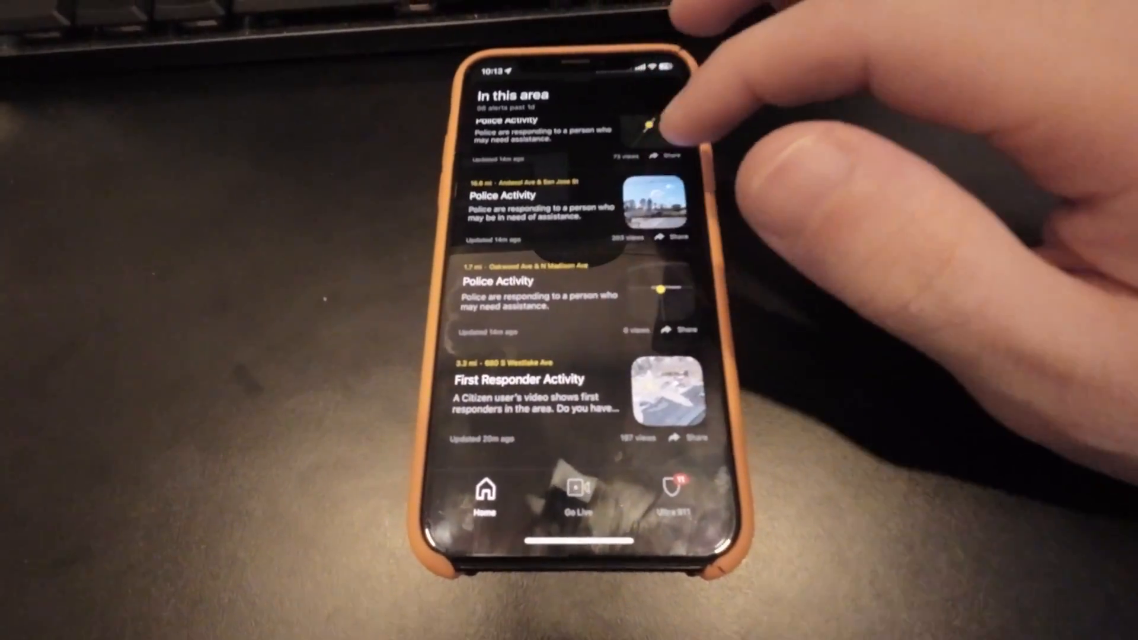
pyautogui.scroll(3)
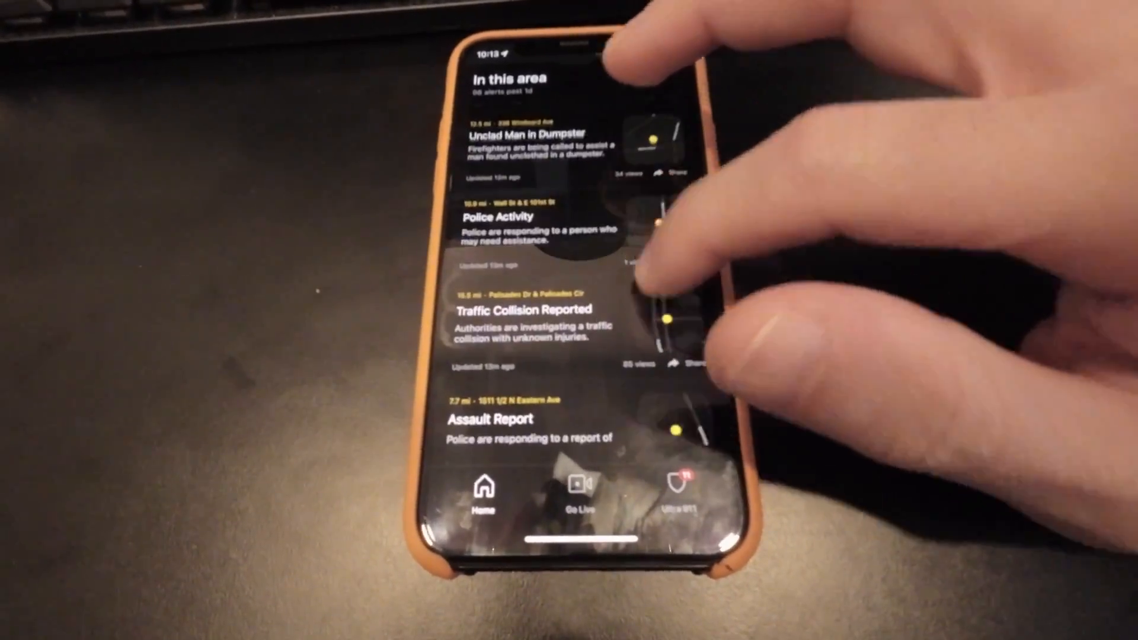